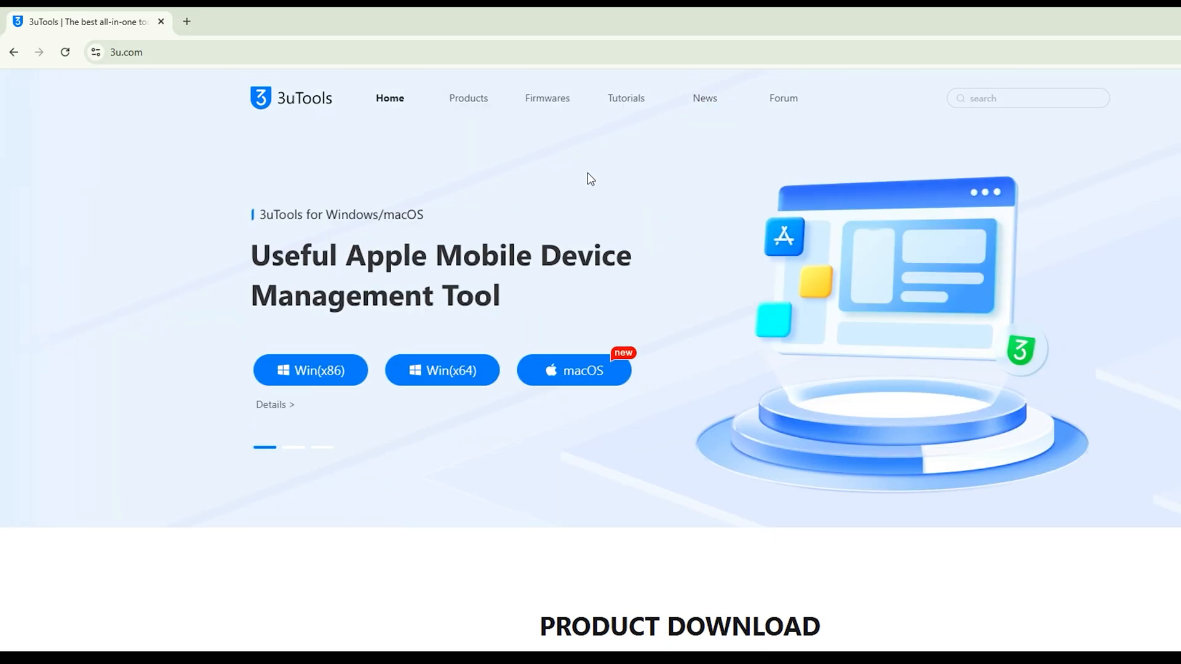
pyautogui.moveTo(241, 147)
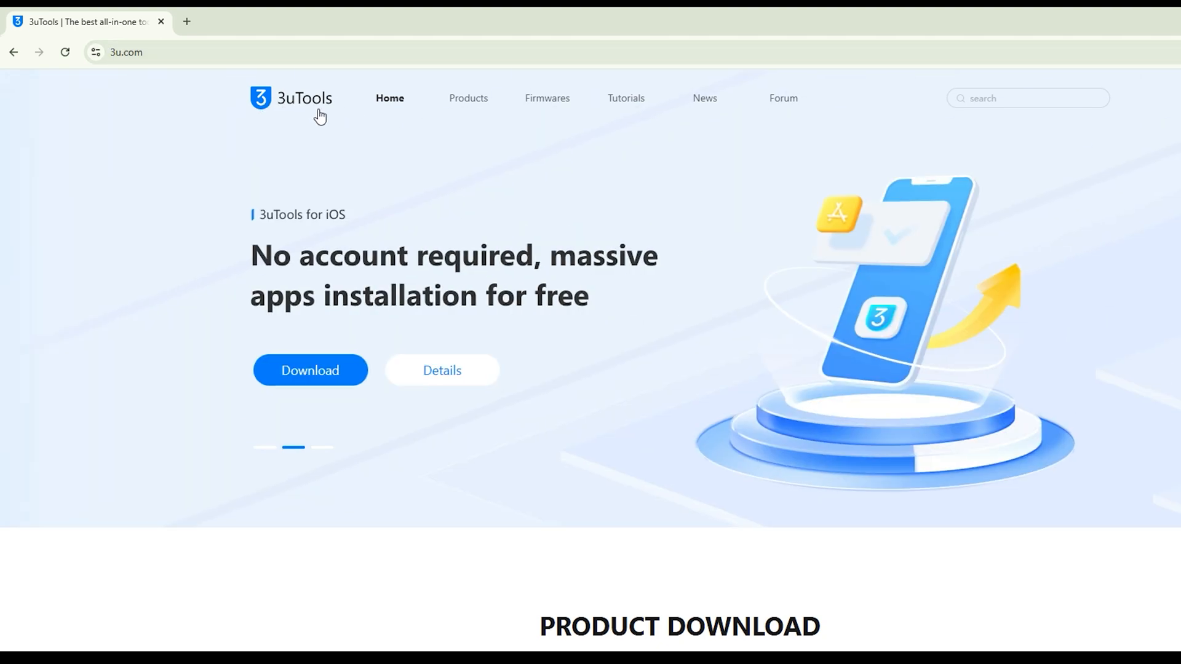
pyautogui.moveTo(310, 376)
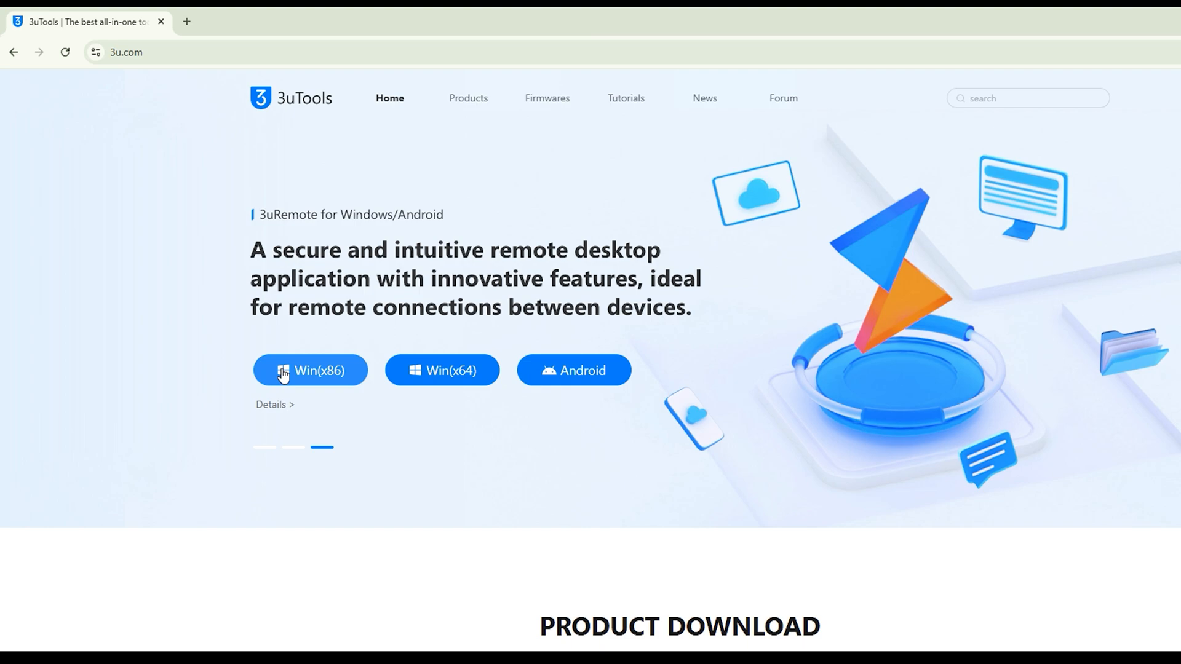
pyautogui.moveTo(370, 403)
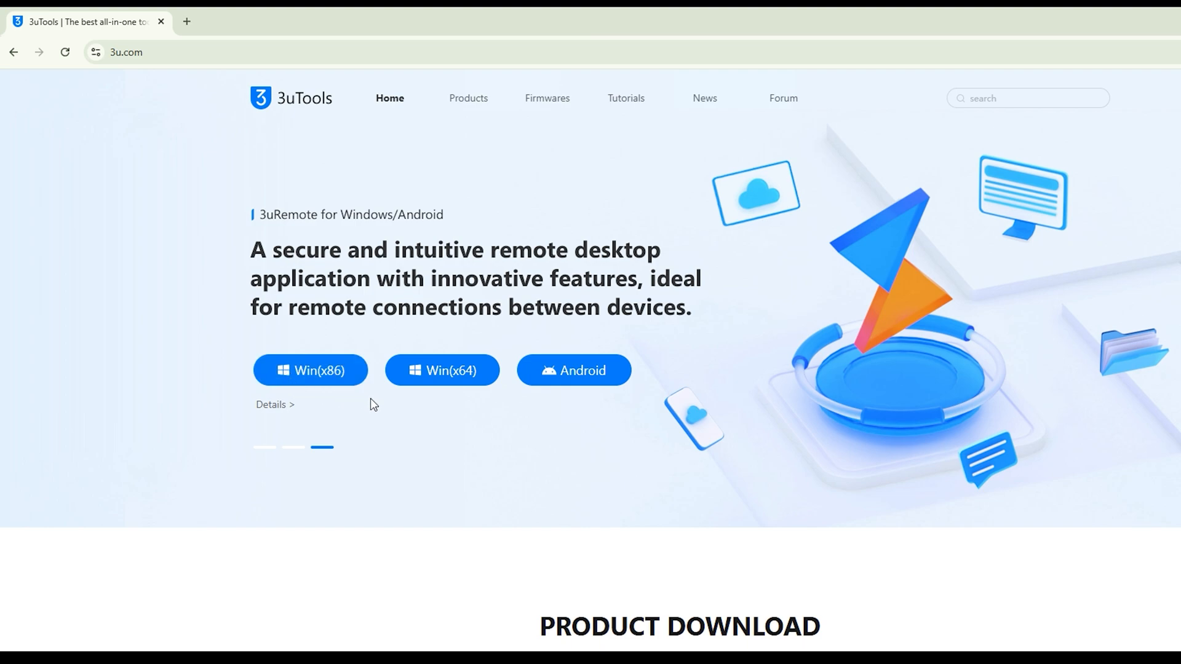
pyautogui.moveTo(358, 399)
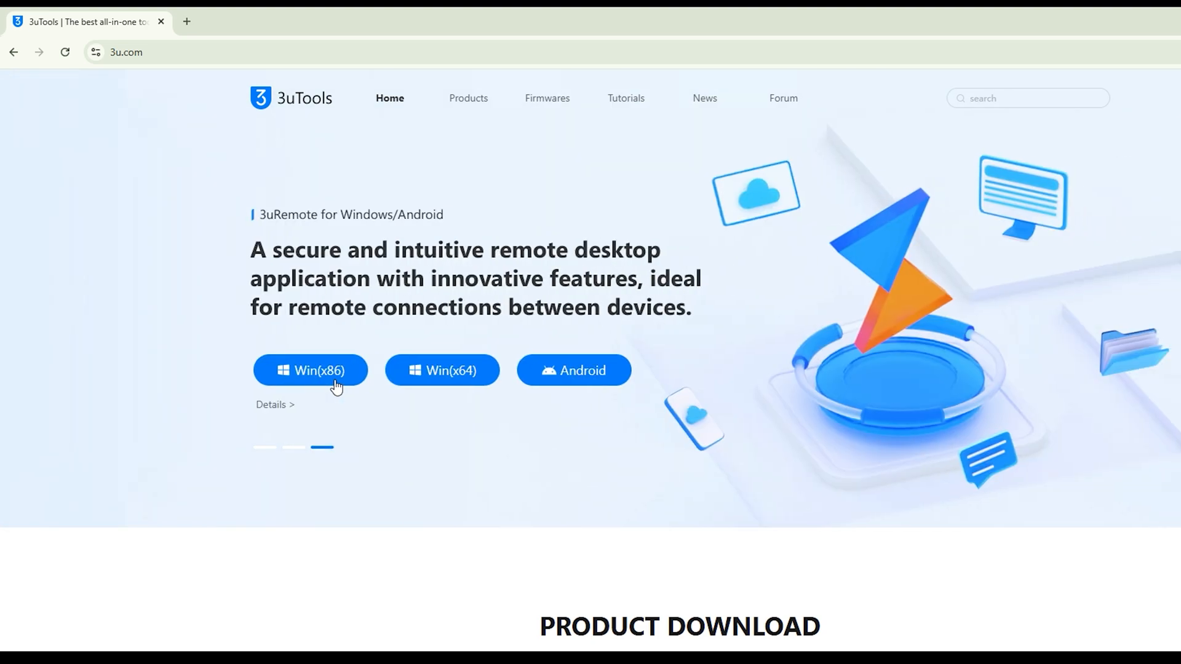
pyautogui.moveTo(635, 39)
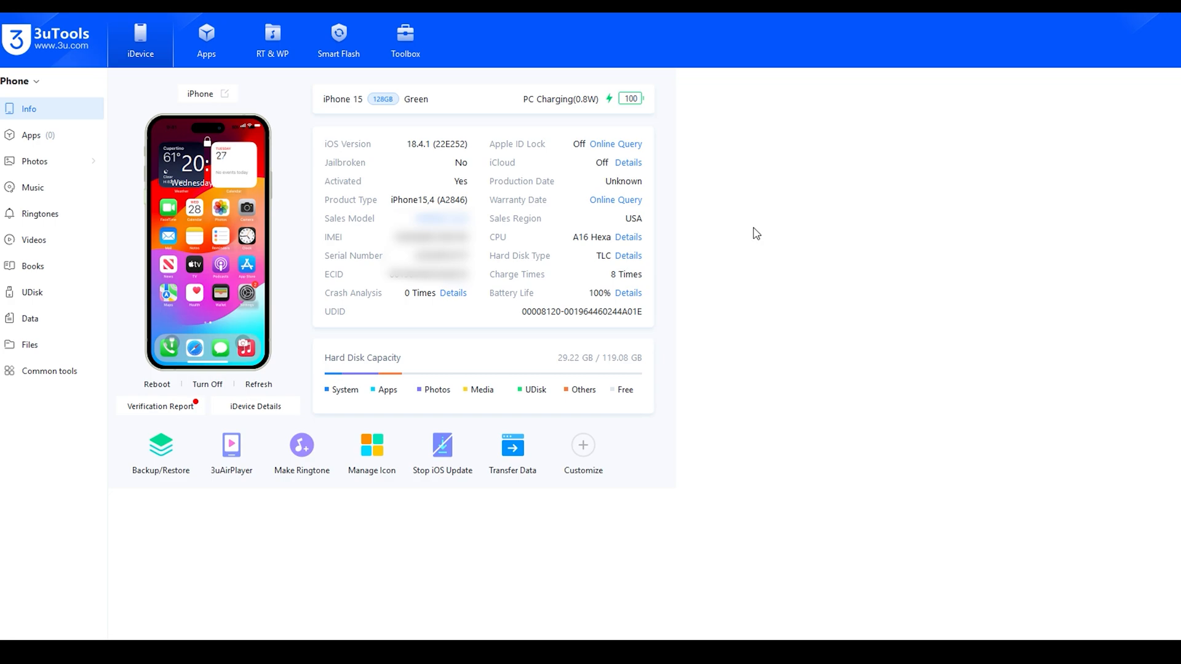
pyautogui.moveTo(745, 228)
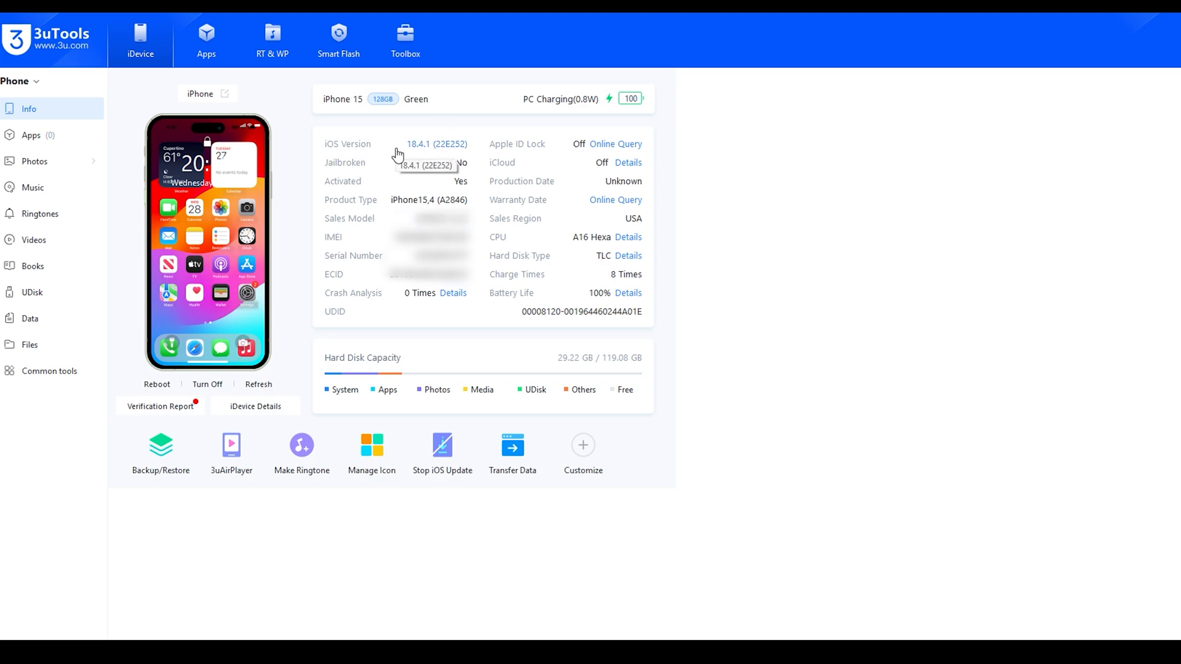
pyautogui.moveTo(654, 330)
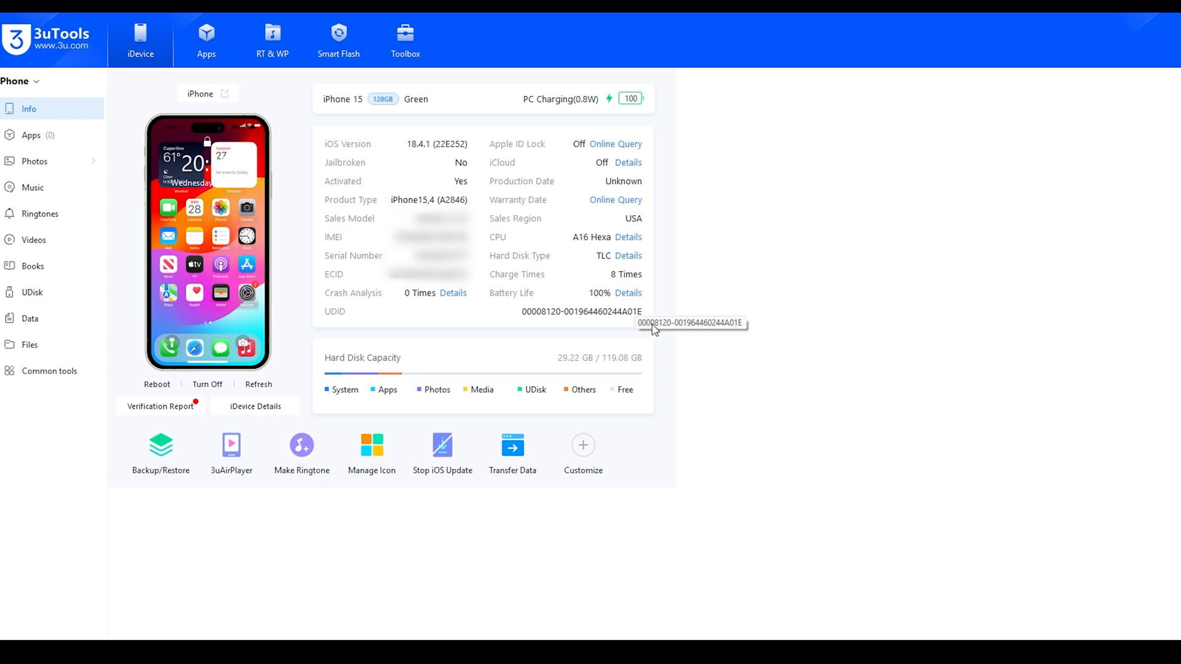
pyautogui.moveTo(603, 299)
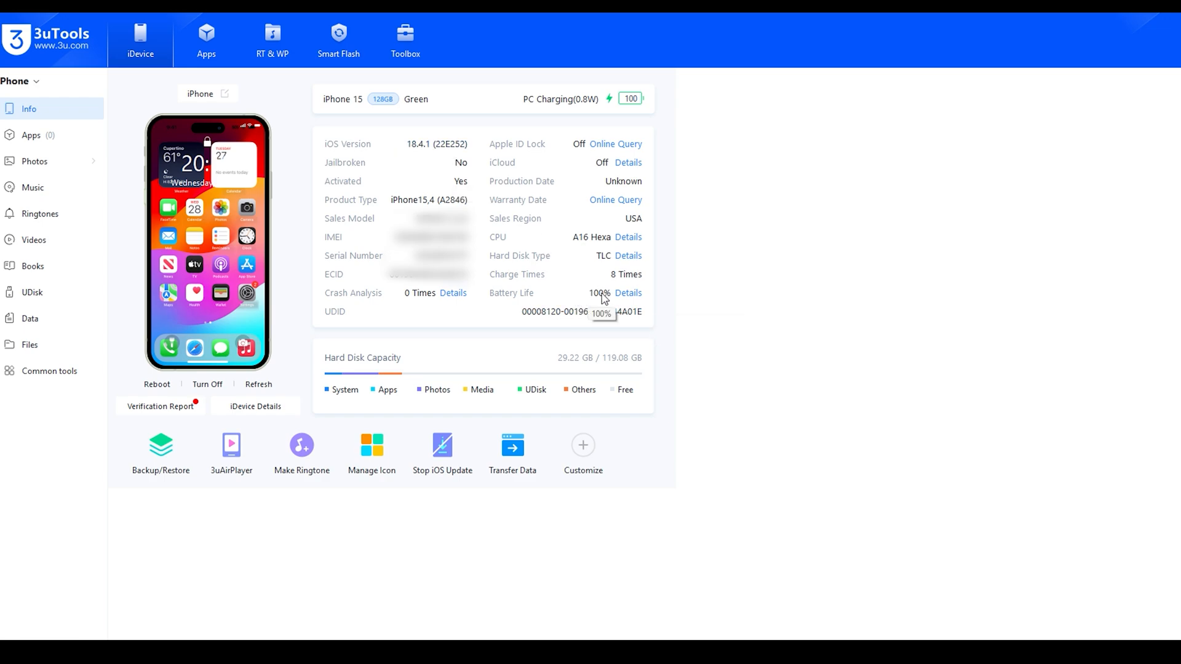
pyautogui.moveTo(549, 227)
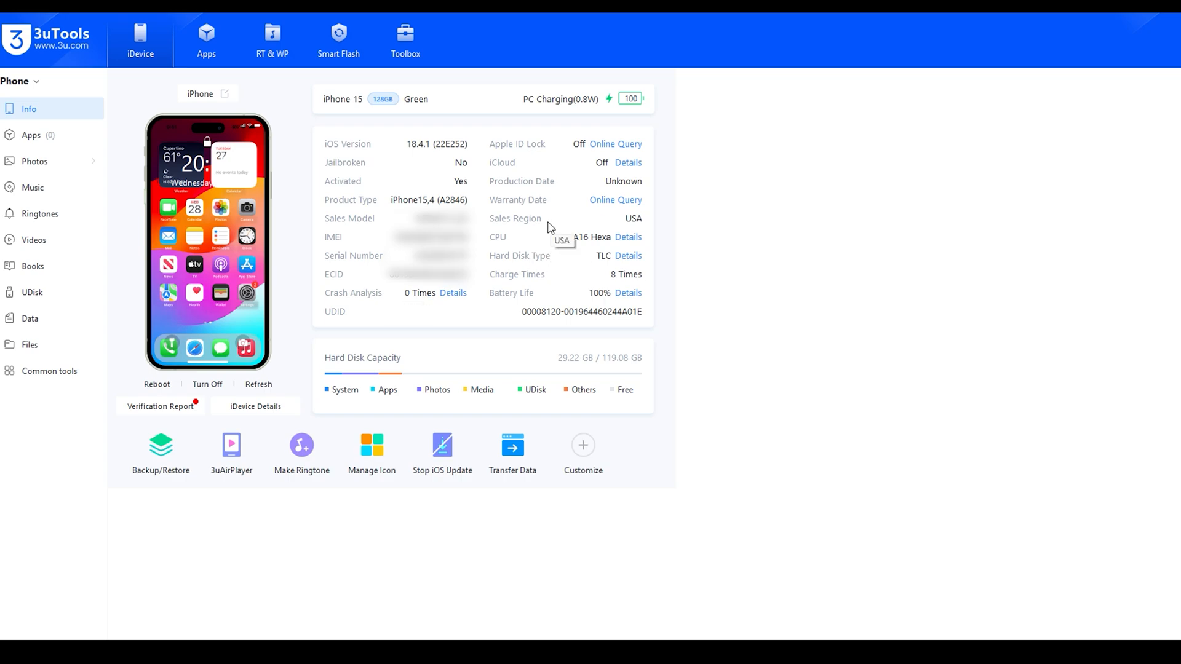
pyautogui.moveTo(539, 273)
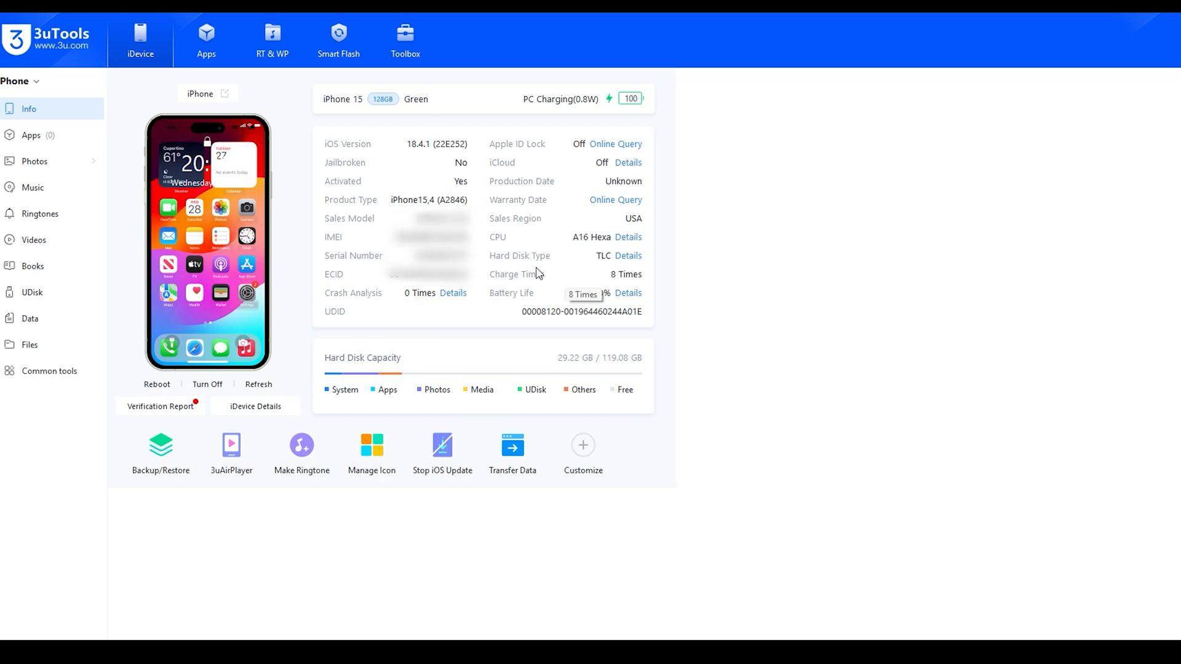
pyautogui.moveTo(394, 215)
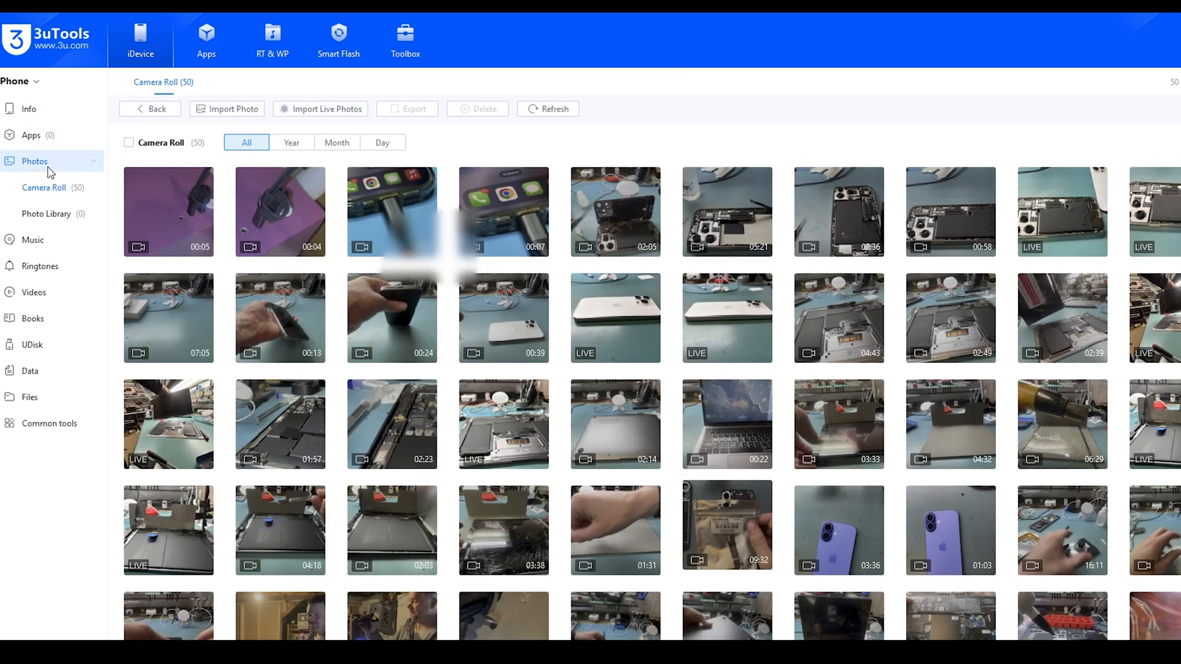
# - Tick the first batch of Camera Roll photos and videos for export
pyautogui.click(615, 212)
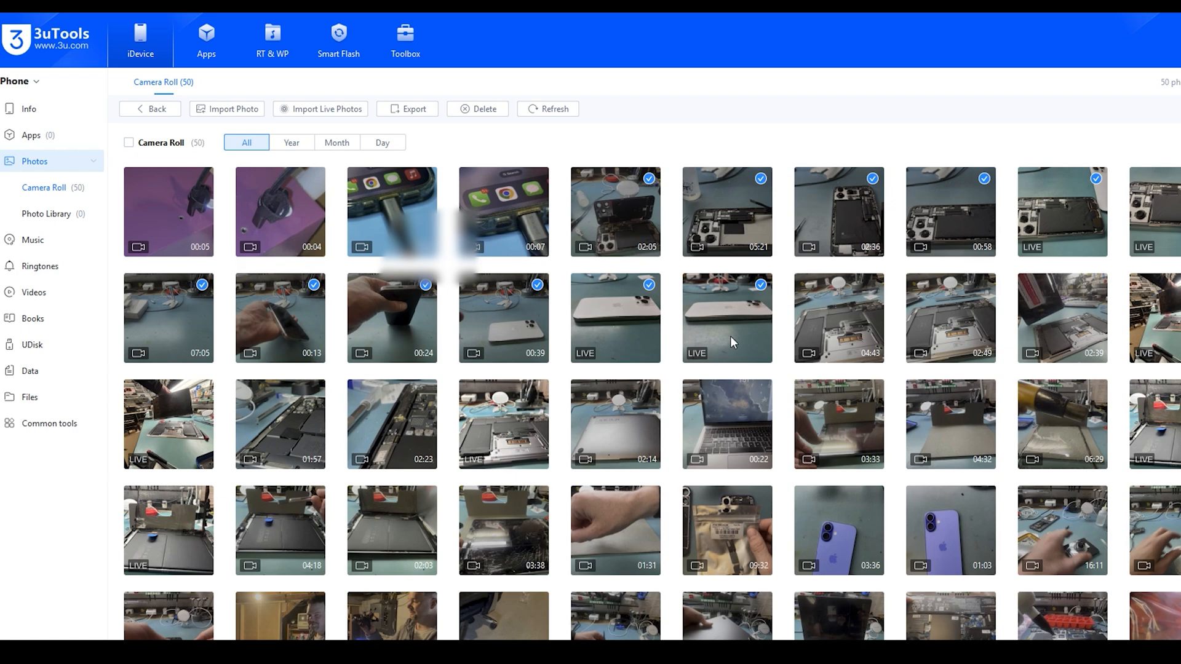
pyautogui.moveTo(412, 133)
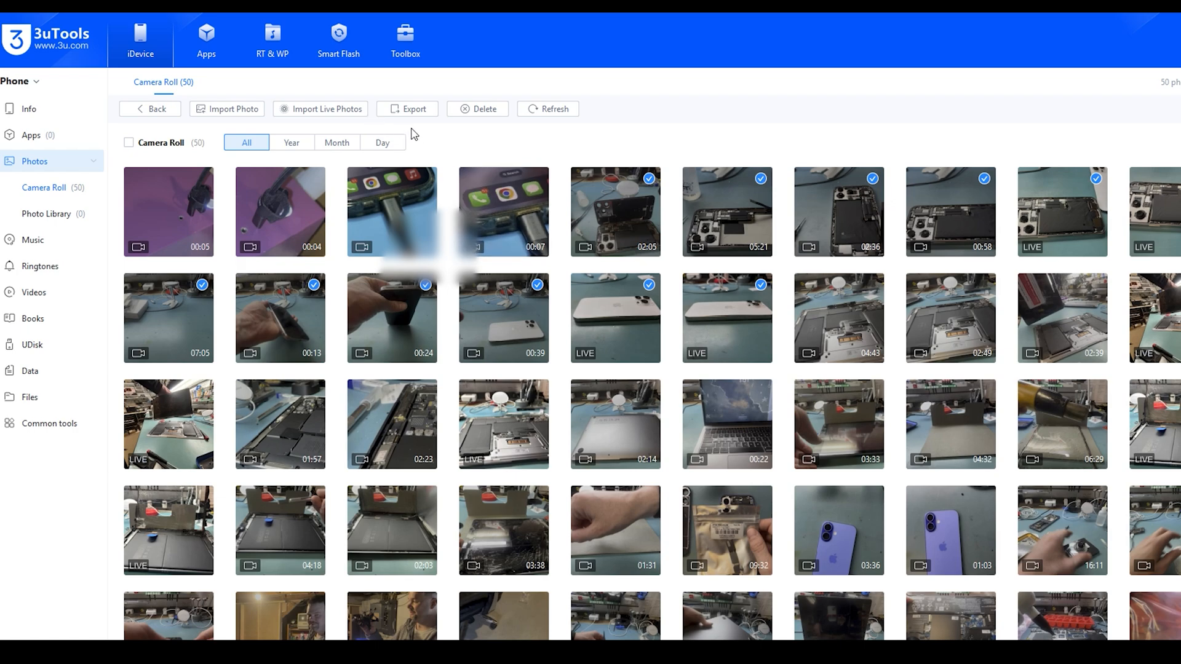
# - Export the ticked items into a new 'Export' folder on the 20TB-HDD (H:) drive
pyautogui.click(414, 108)
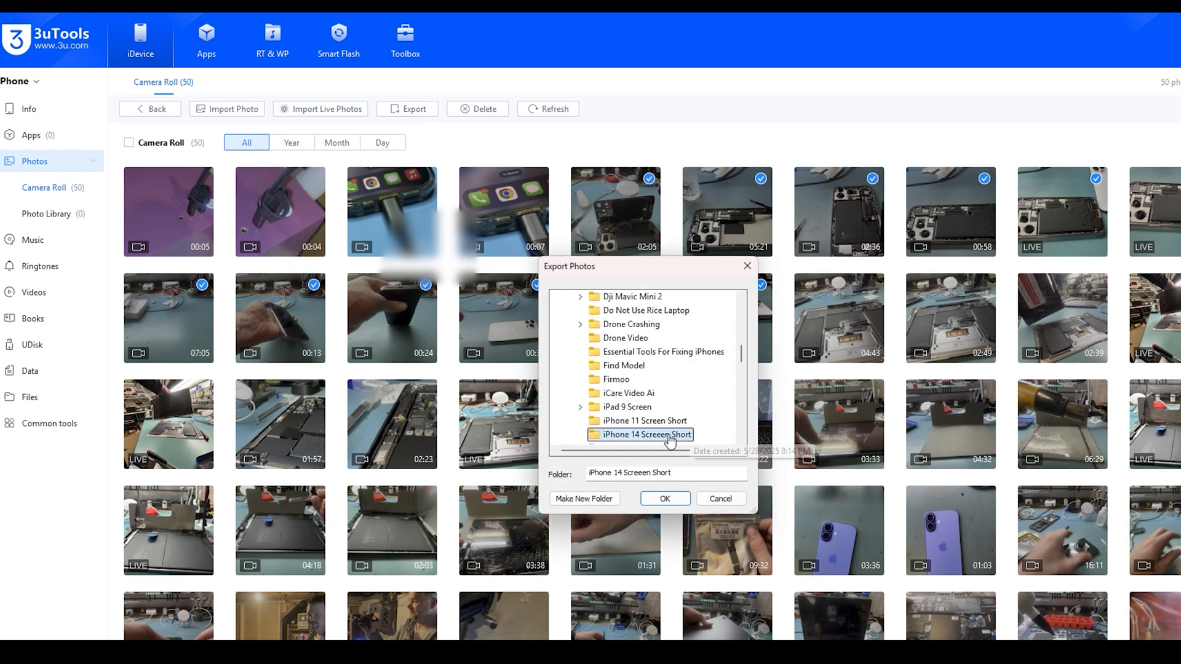
pyautogui.rightClick(614, 378)
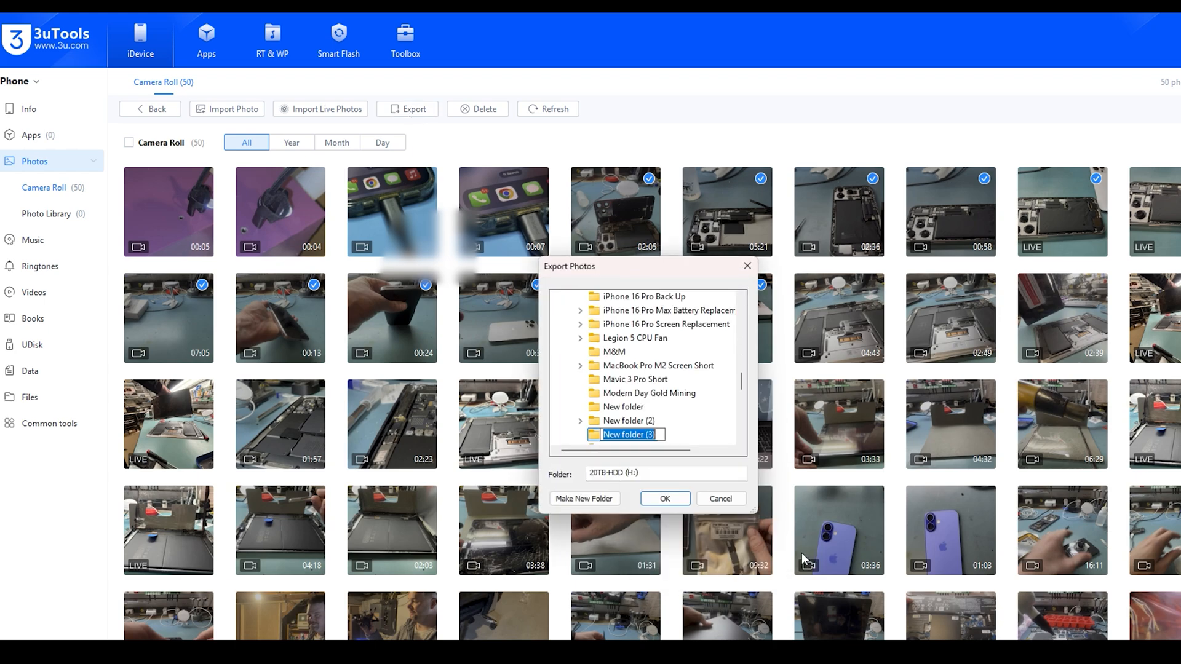
pyautogui.write('Export')
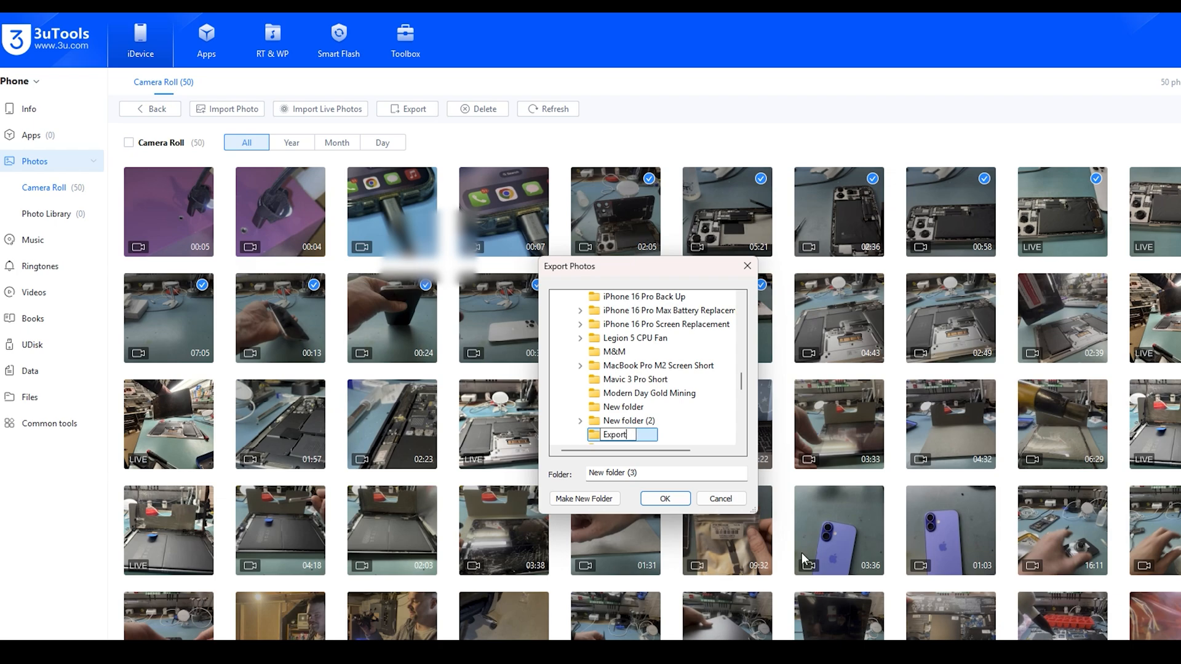
pyautogui.scroll(-3)
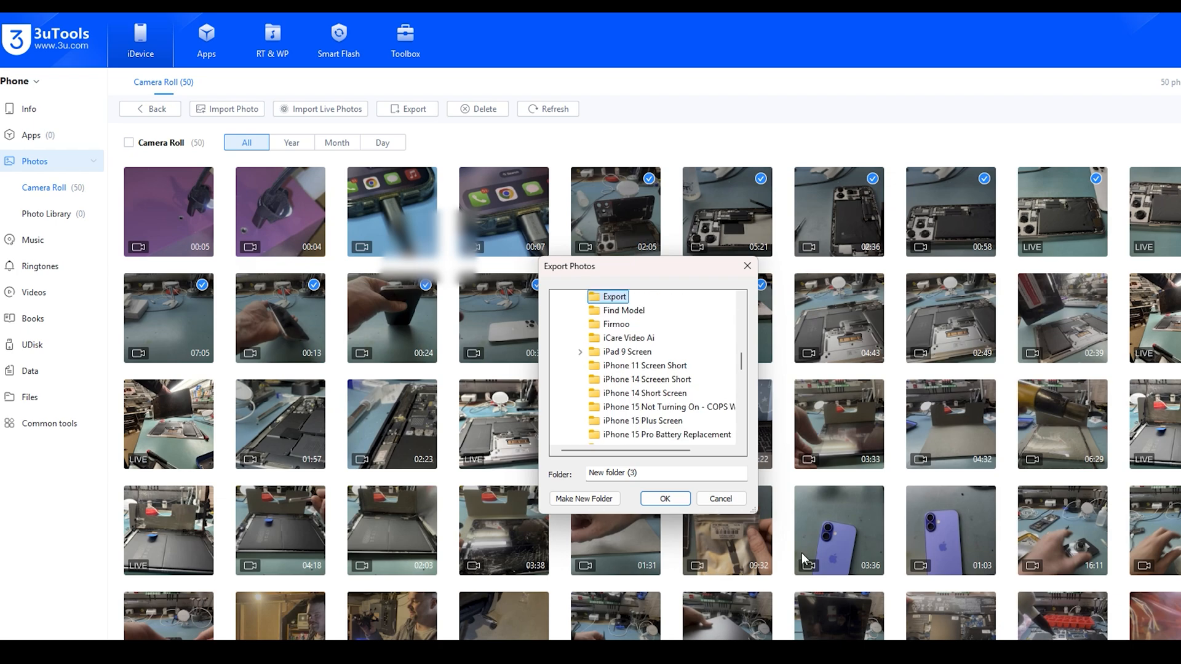
pyautogui.click(664, 498)
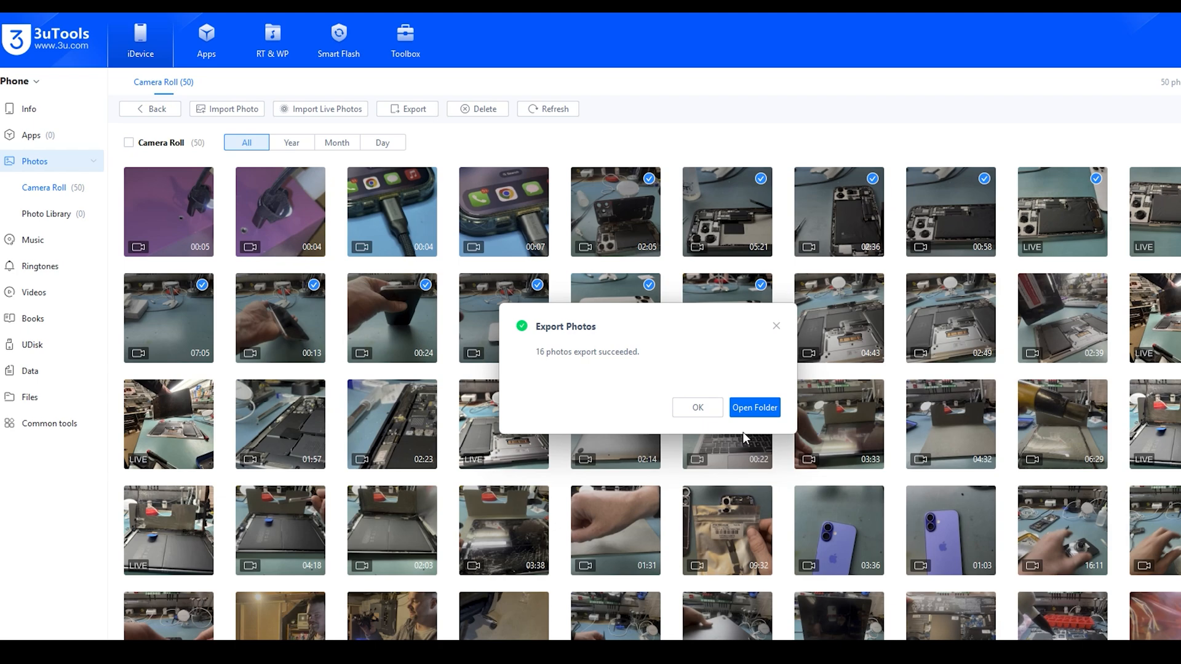
# - Open the Export folder of sixteen JPG and MOV files and reposition its window
pyautogui.click(754, 407)
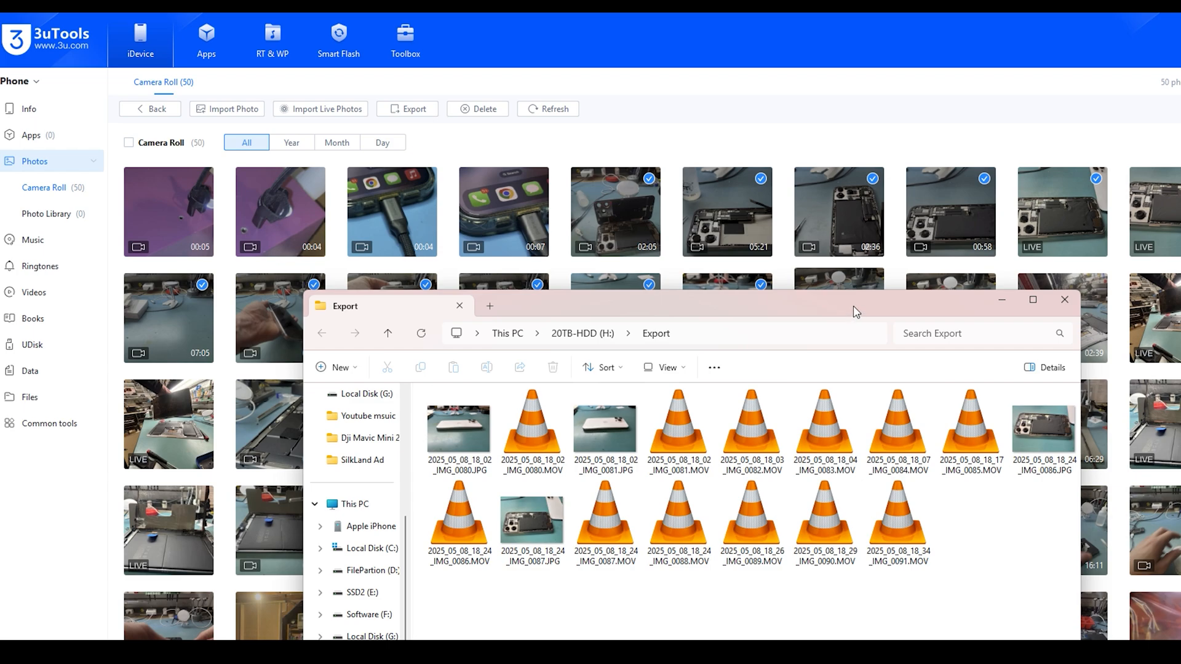
pyautogui.moveTo(855, 306); pyautogui.dragTo(812, 281)
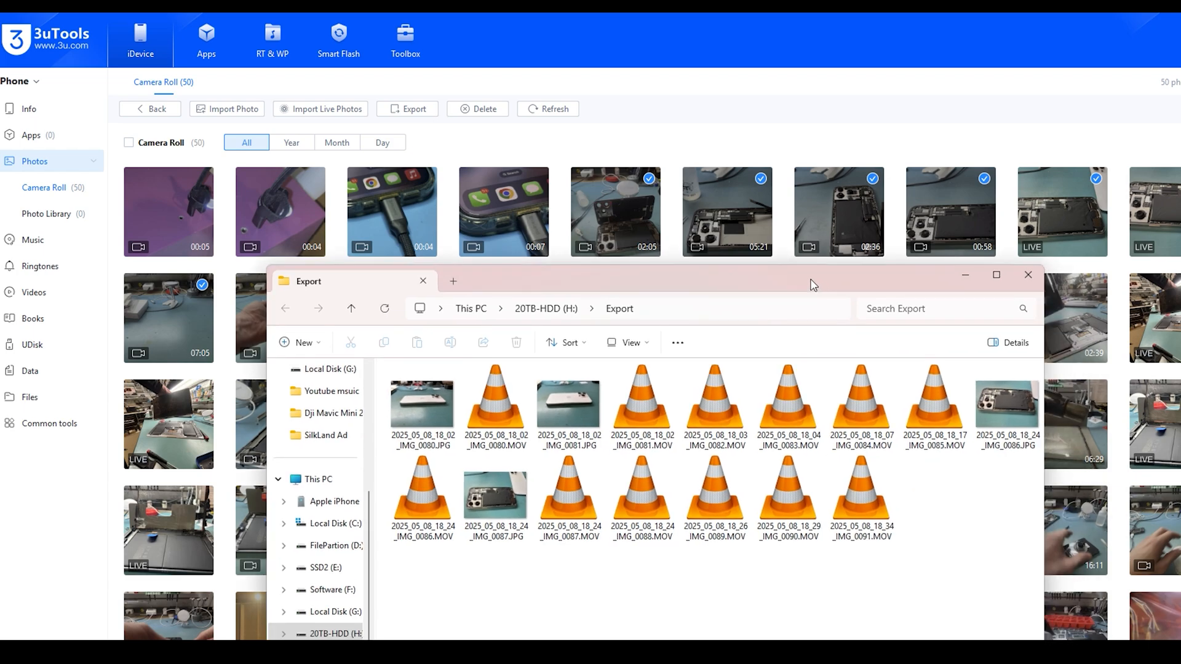